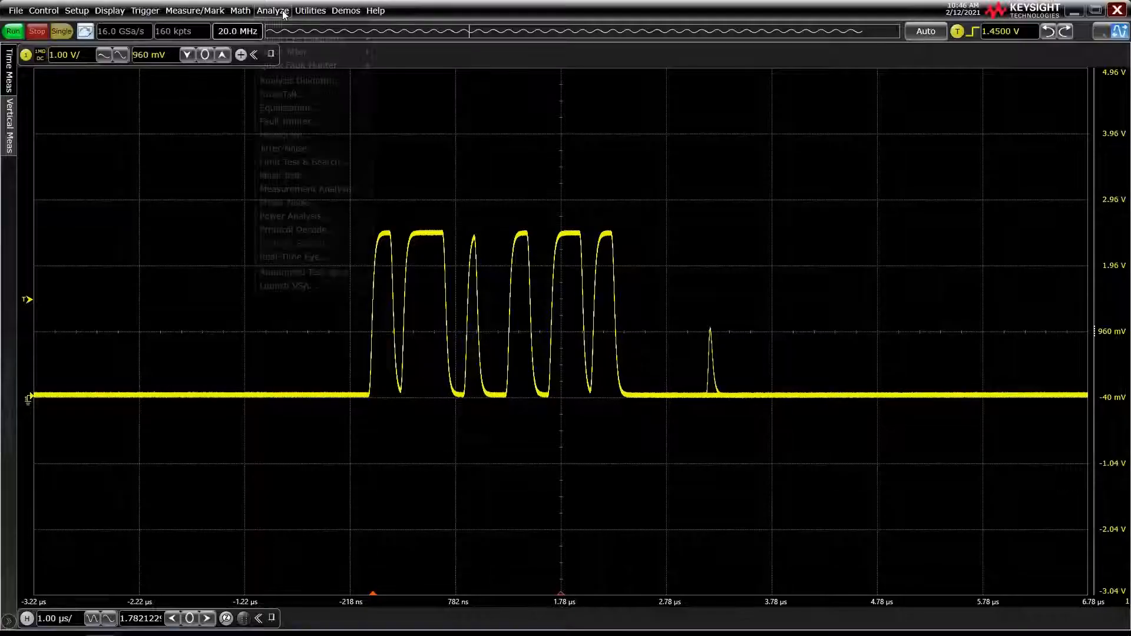
Open the Mask Test dialog from the Analyze menu, showing Mask 1 for Channel 1.
left_click(279, 11)
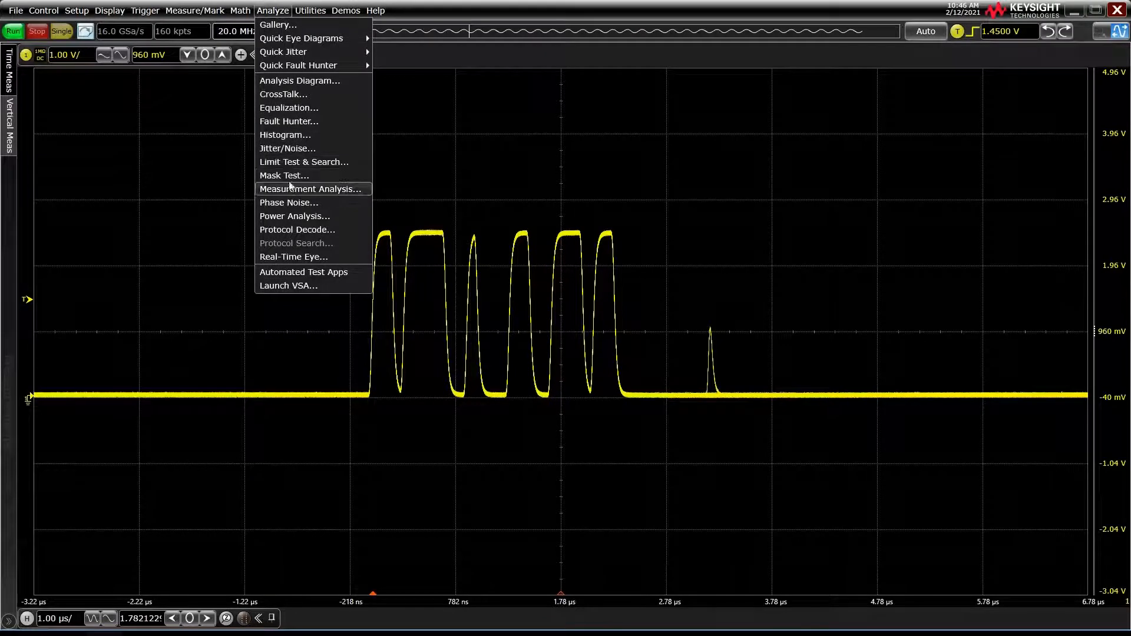
left_click(284, 176)
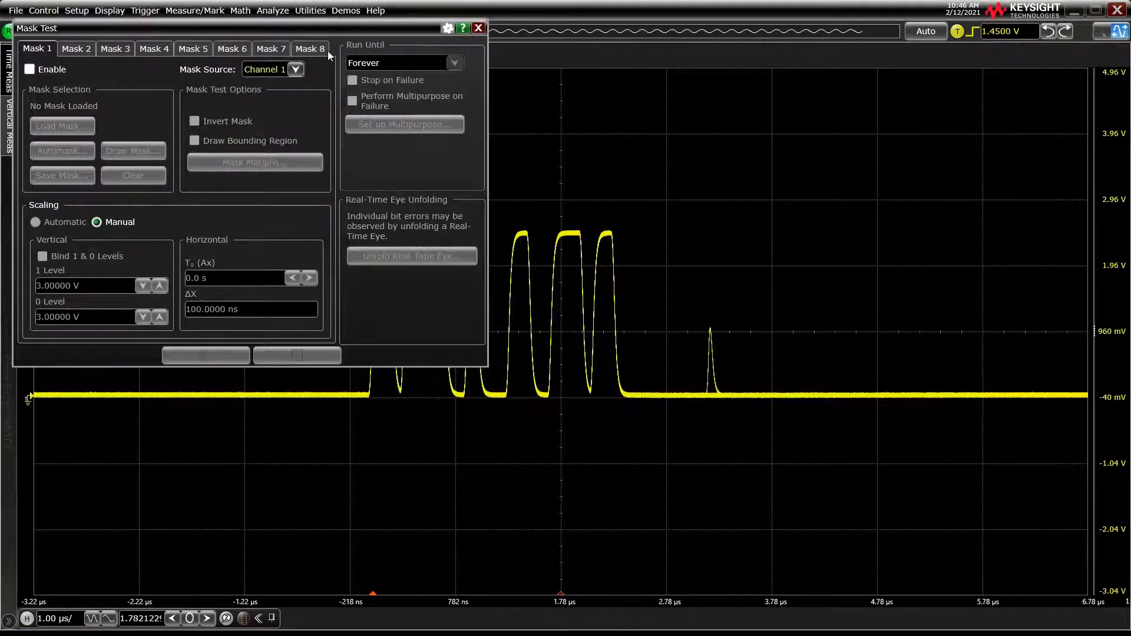
mouse_move(186, 114)
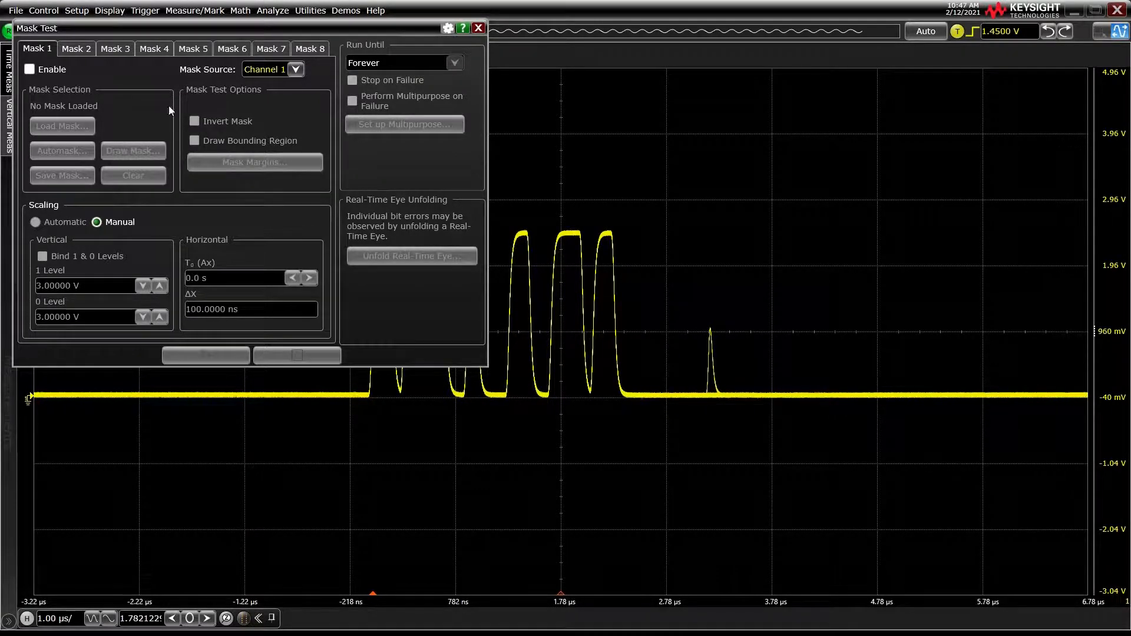
Enable Mask 1 so the Channel 1 mask test results panel appears.
left_click(31, 70)
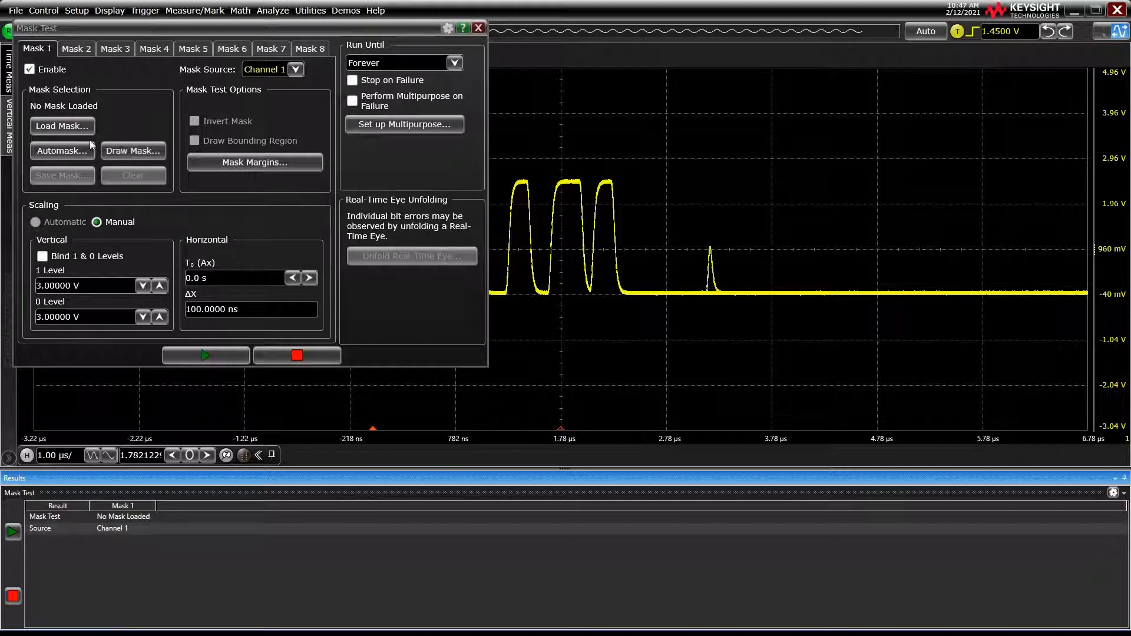
Create an automask on Channel 1 with 0.10-division vertical and horizontal tolerances.
left_click(61, 150)
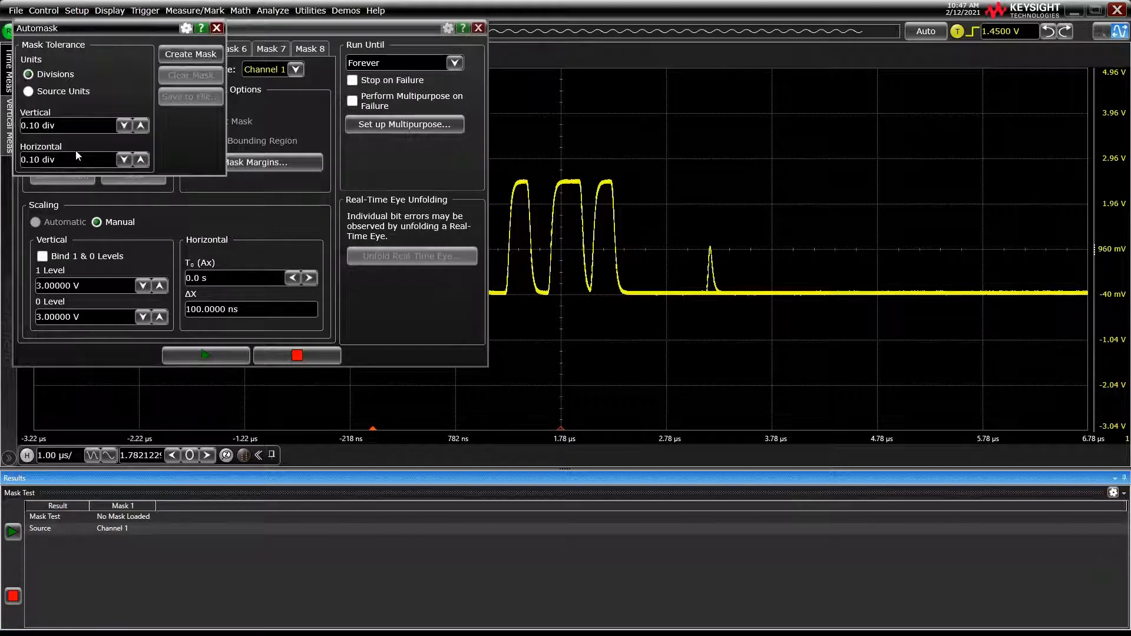
mouse_move(80, 146)
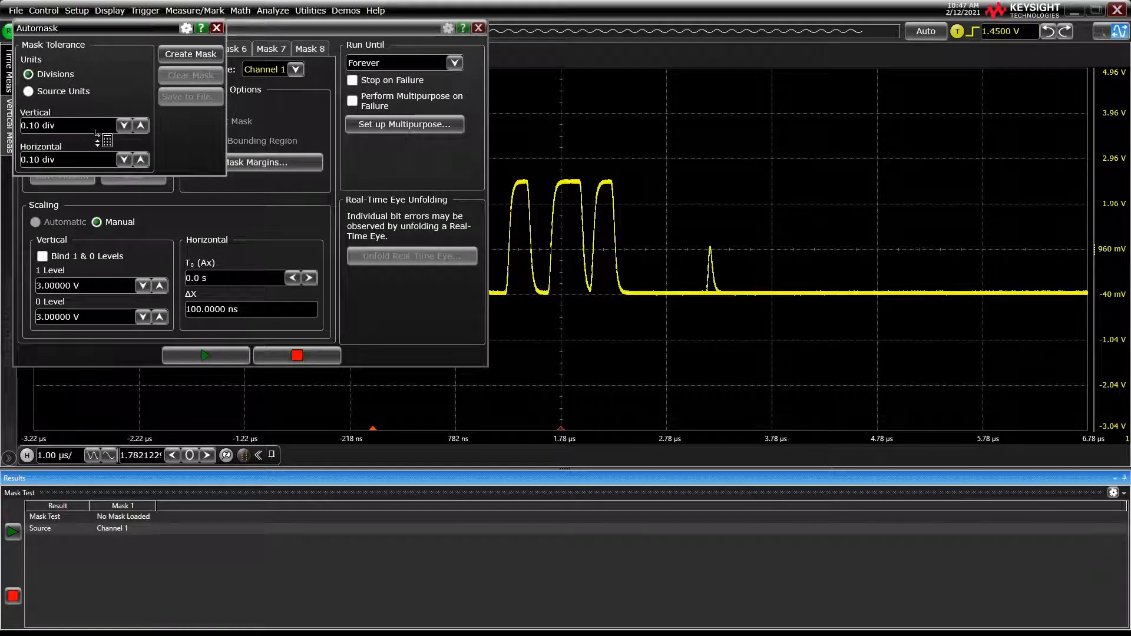
mouse_move(91, 160)
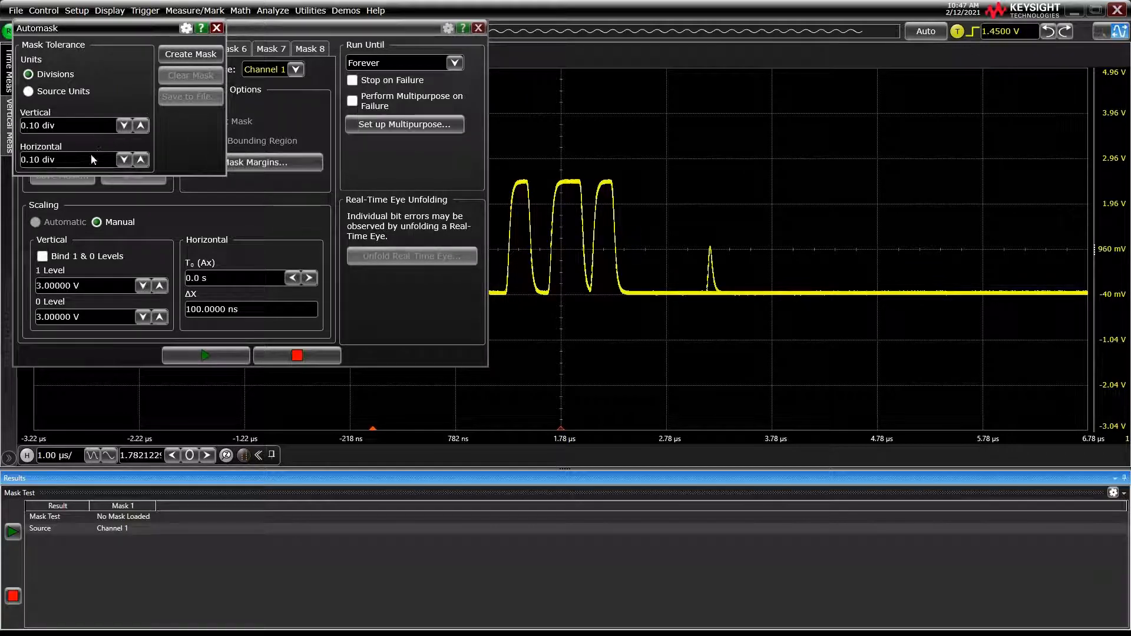
left_click(190, 54)
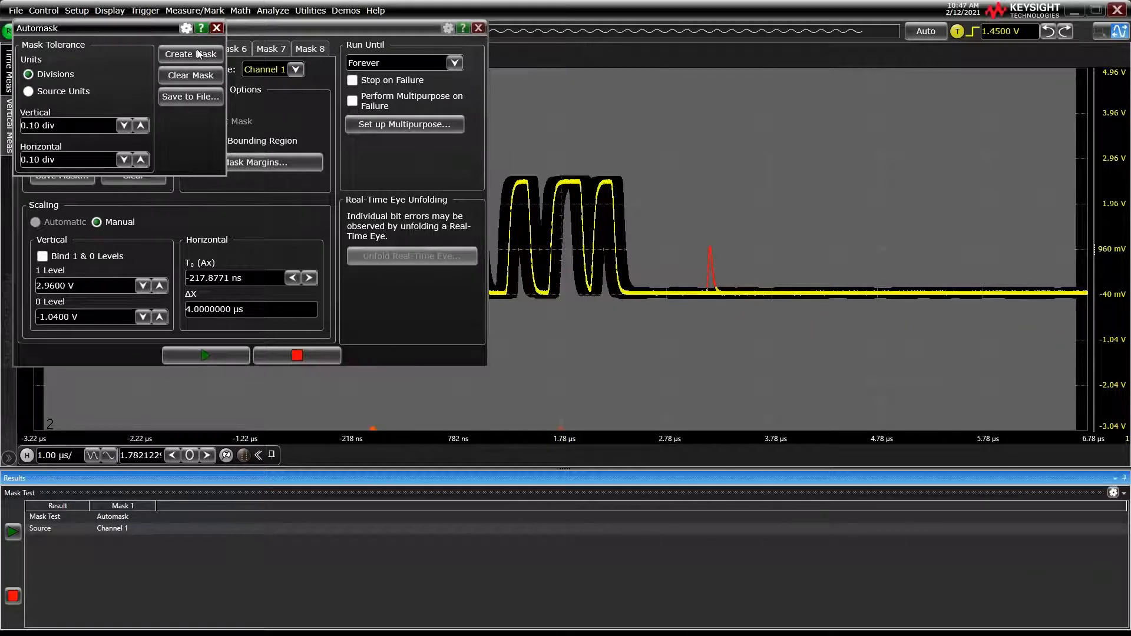
mouse_move(230, 34)
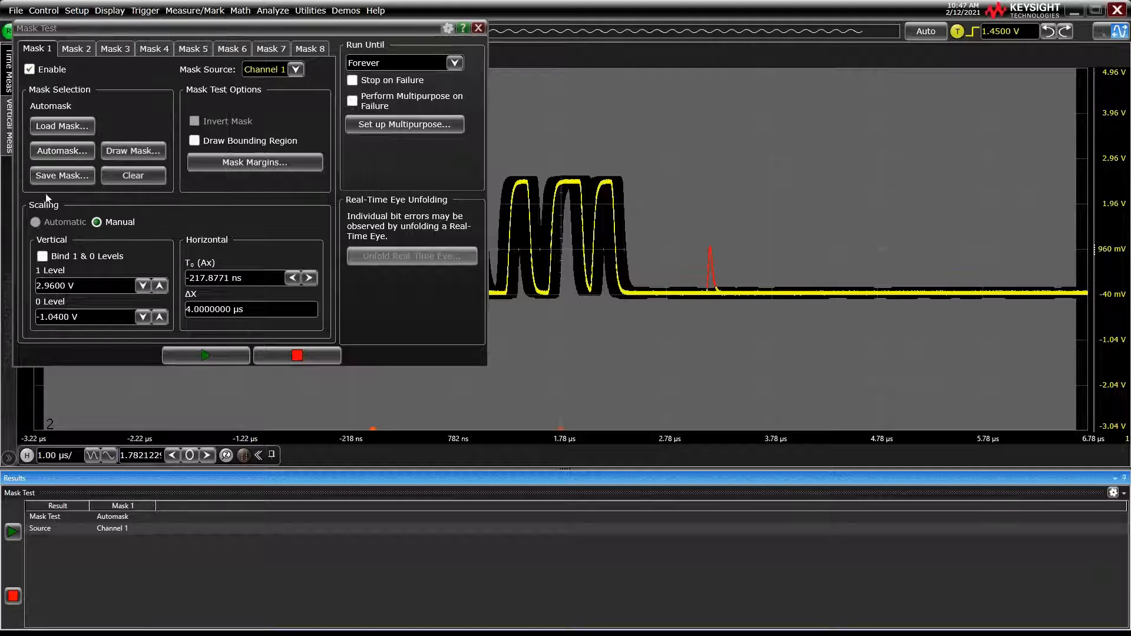
mouse_move(172, 196)
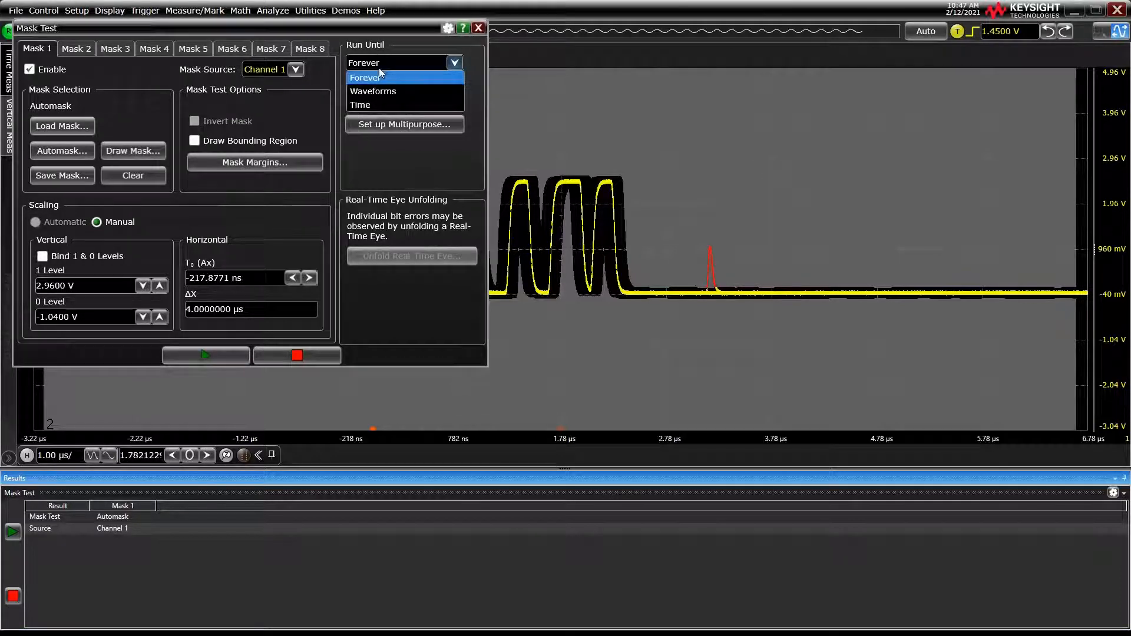
left_click(365, 77)
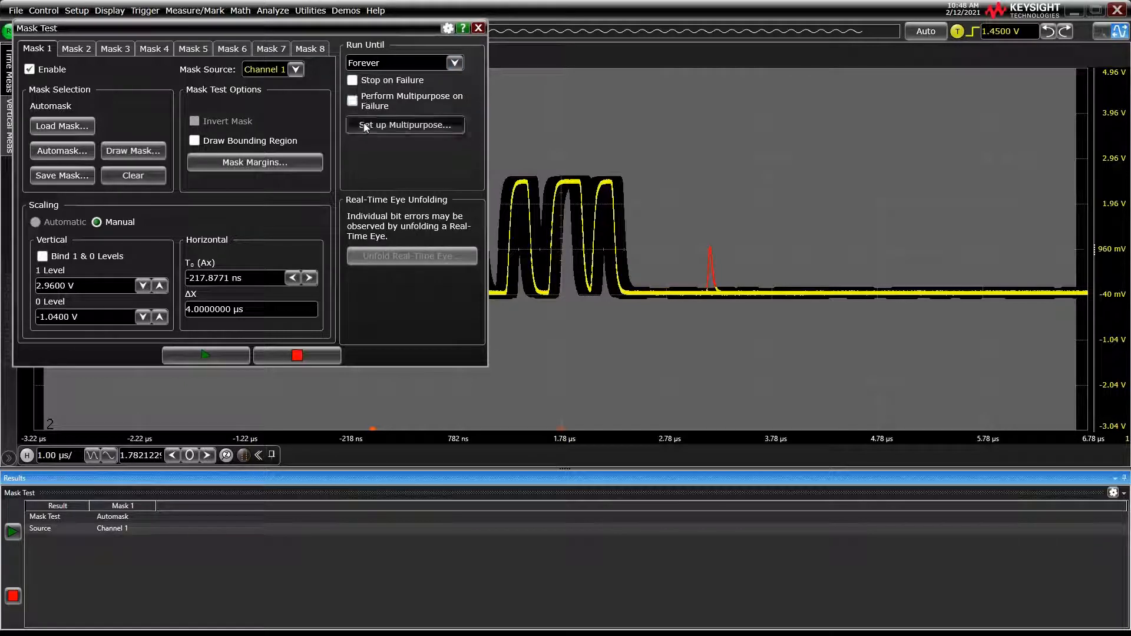
Open the Customize Multipurpose settings, currently QuickWaveform saving Channel 1 data.
left_click(405, 124)
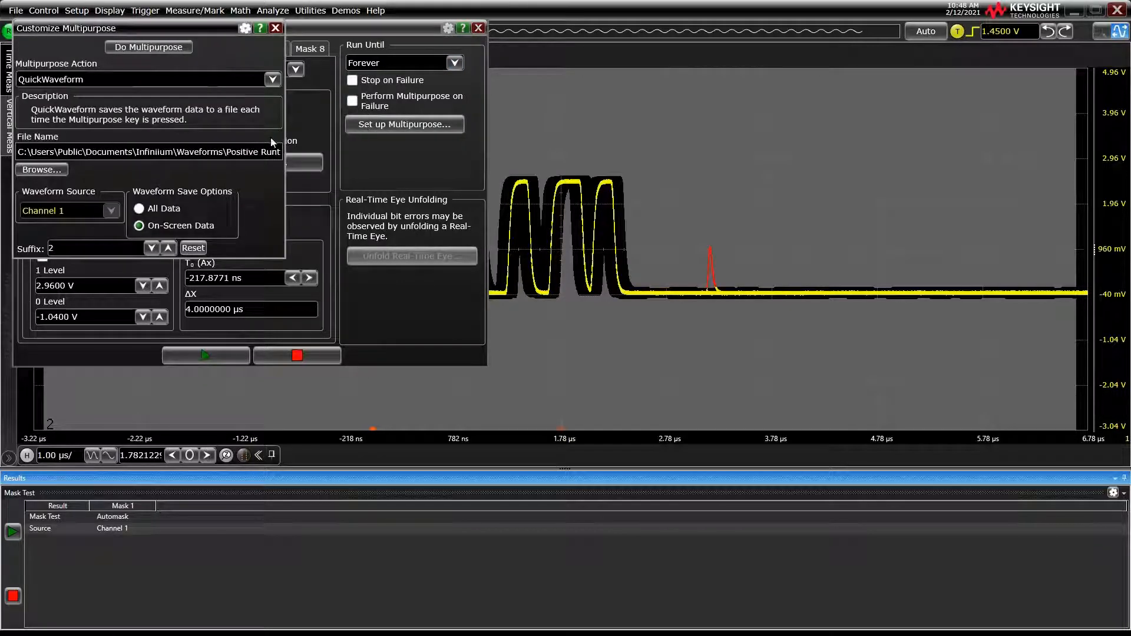
mouse_move(221, 140)
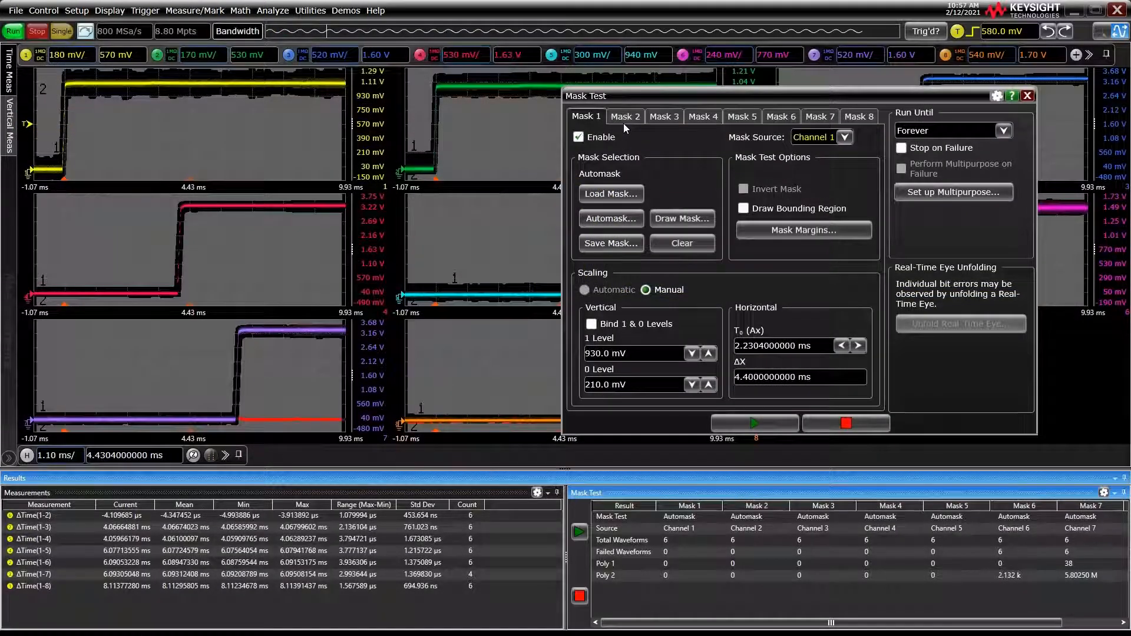
left_click(625, 116)
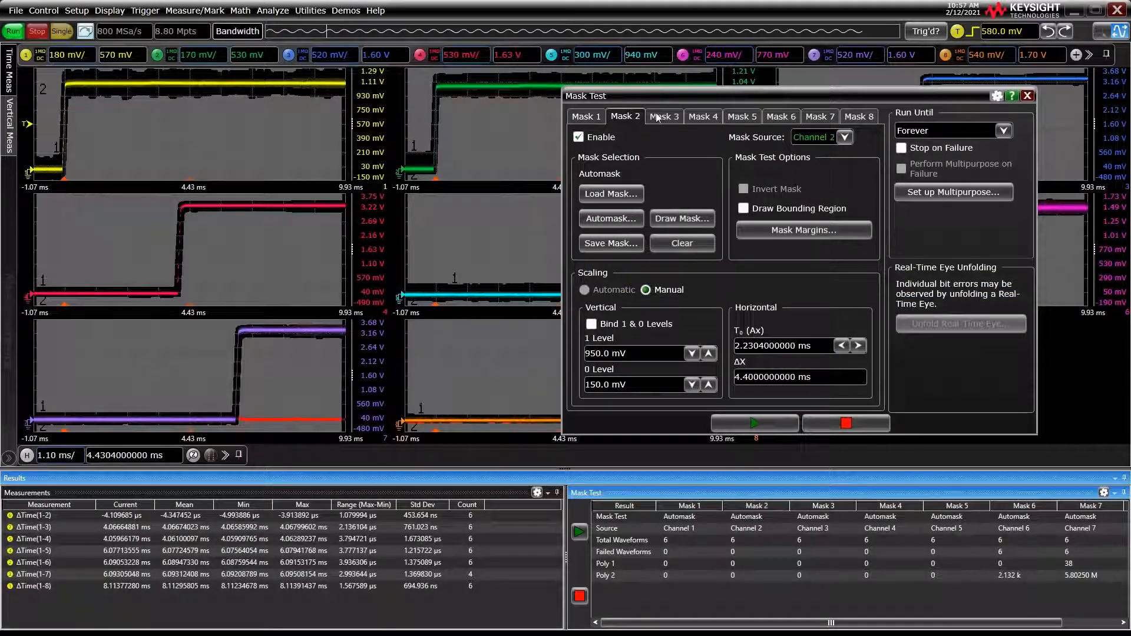
left_click(702, 116)
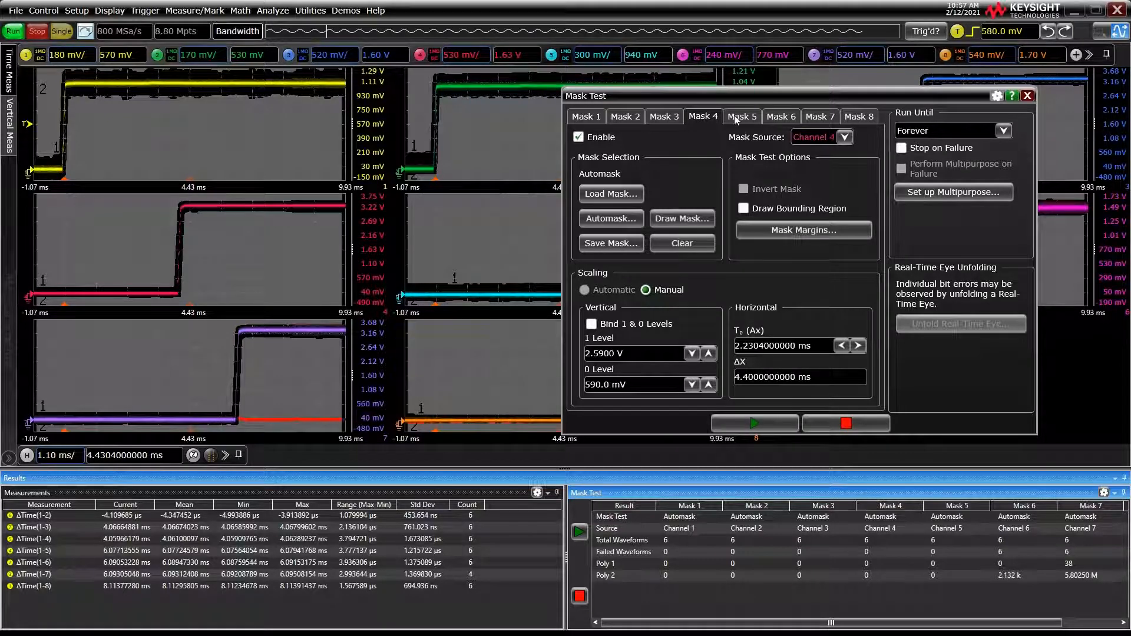
left_click(781, 116)
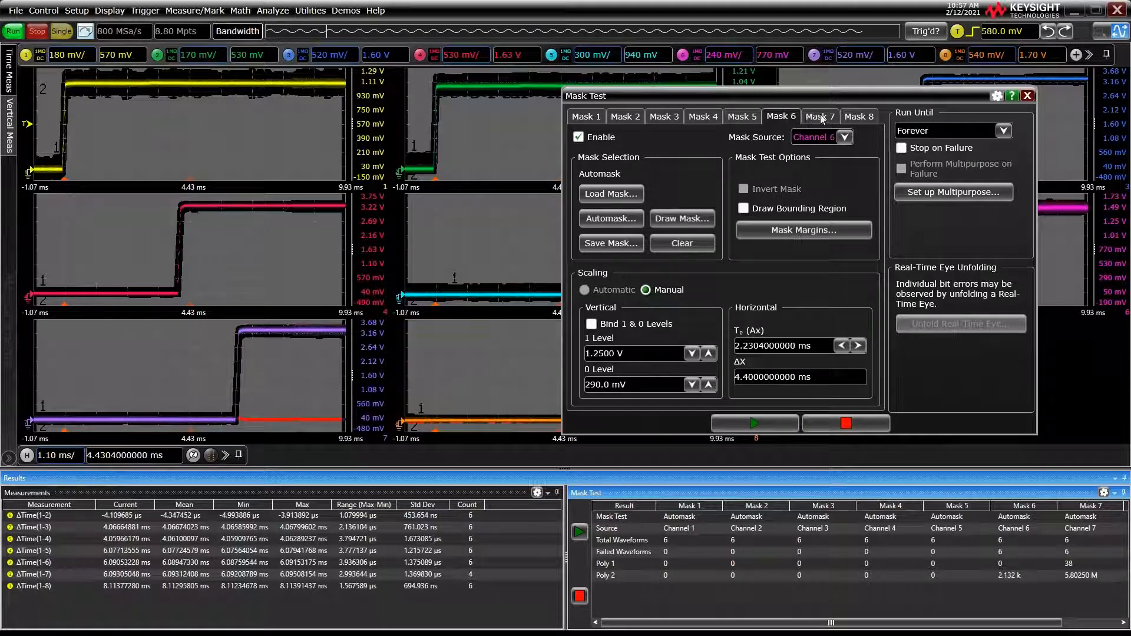
left_click(587, 116)
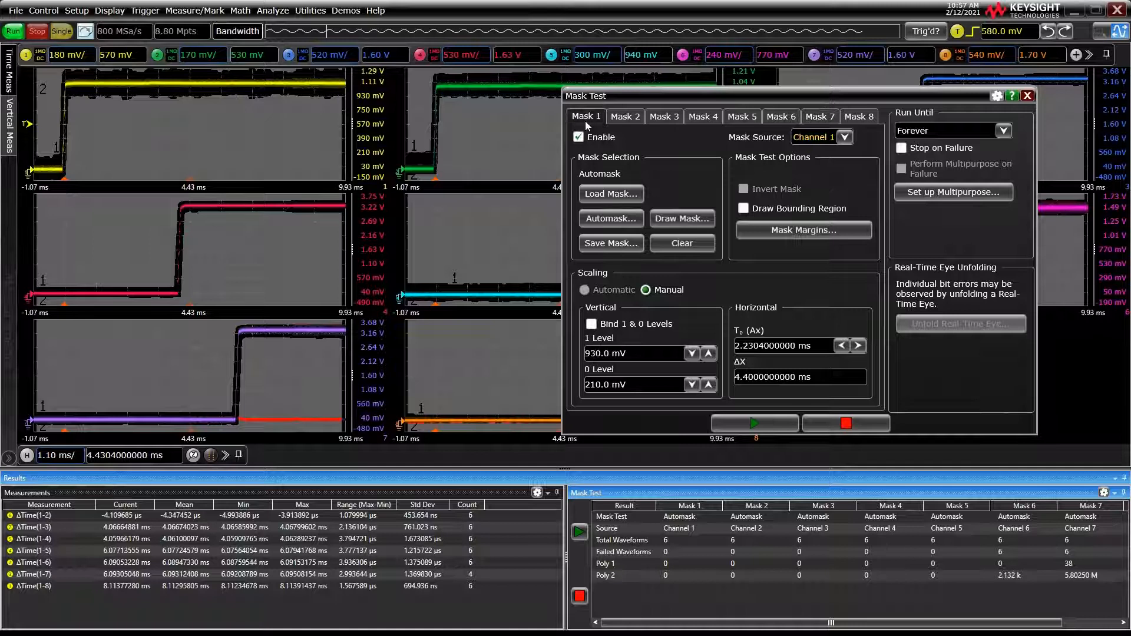
mouse_move(940, 120)
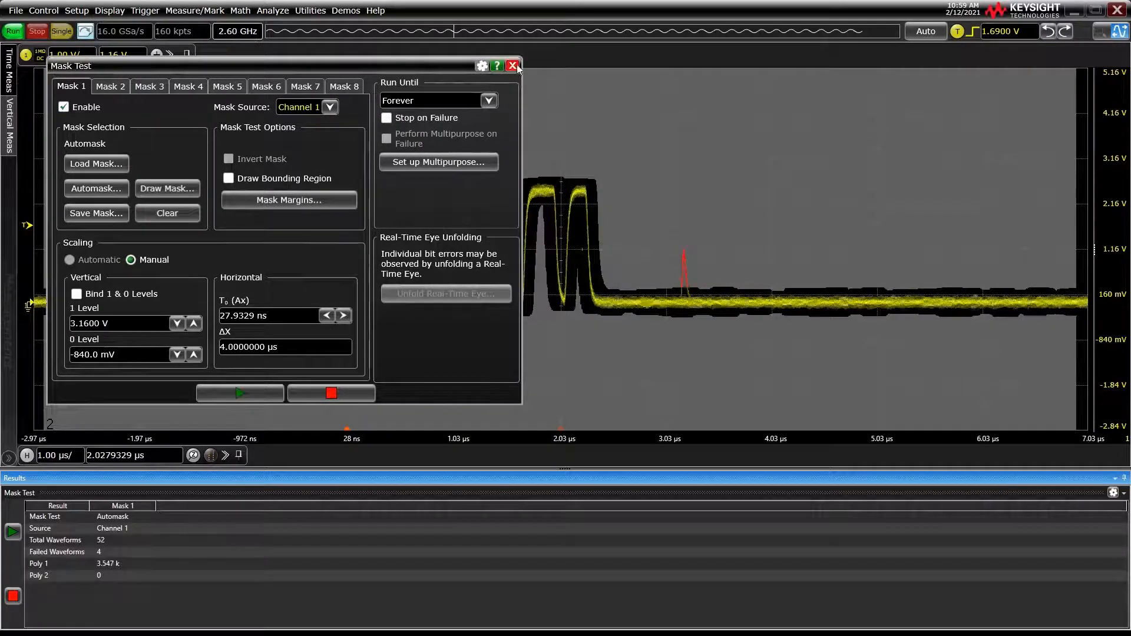
Close the Mask Test dialog to view the running burst test with 5 failures.
left_click(513, 66)
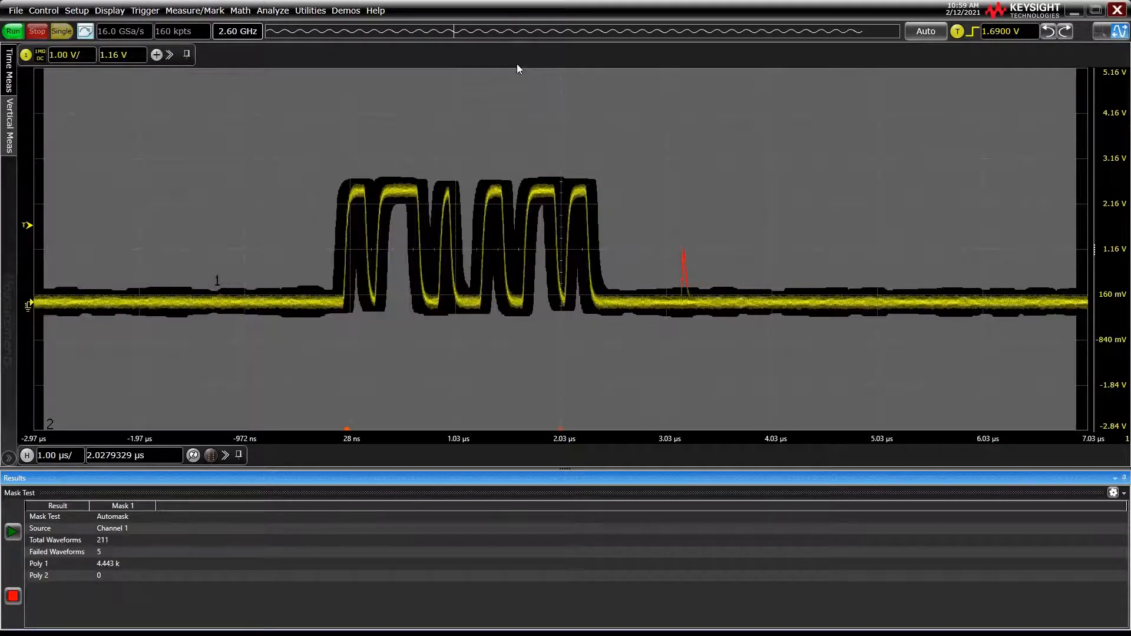